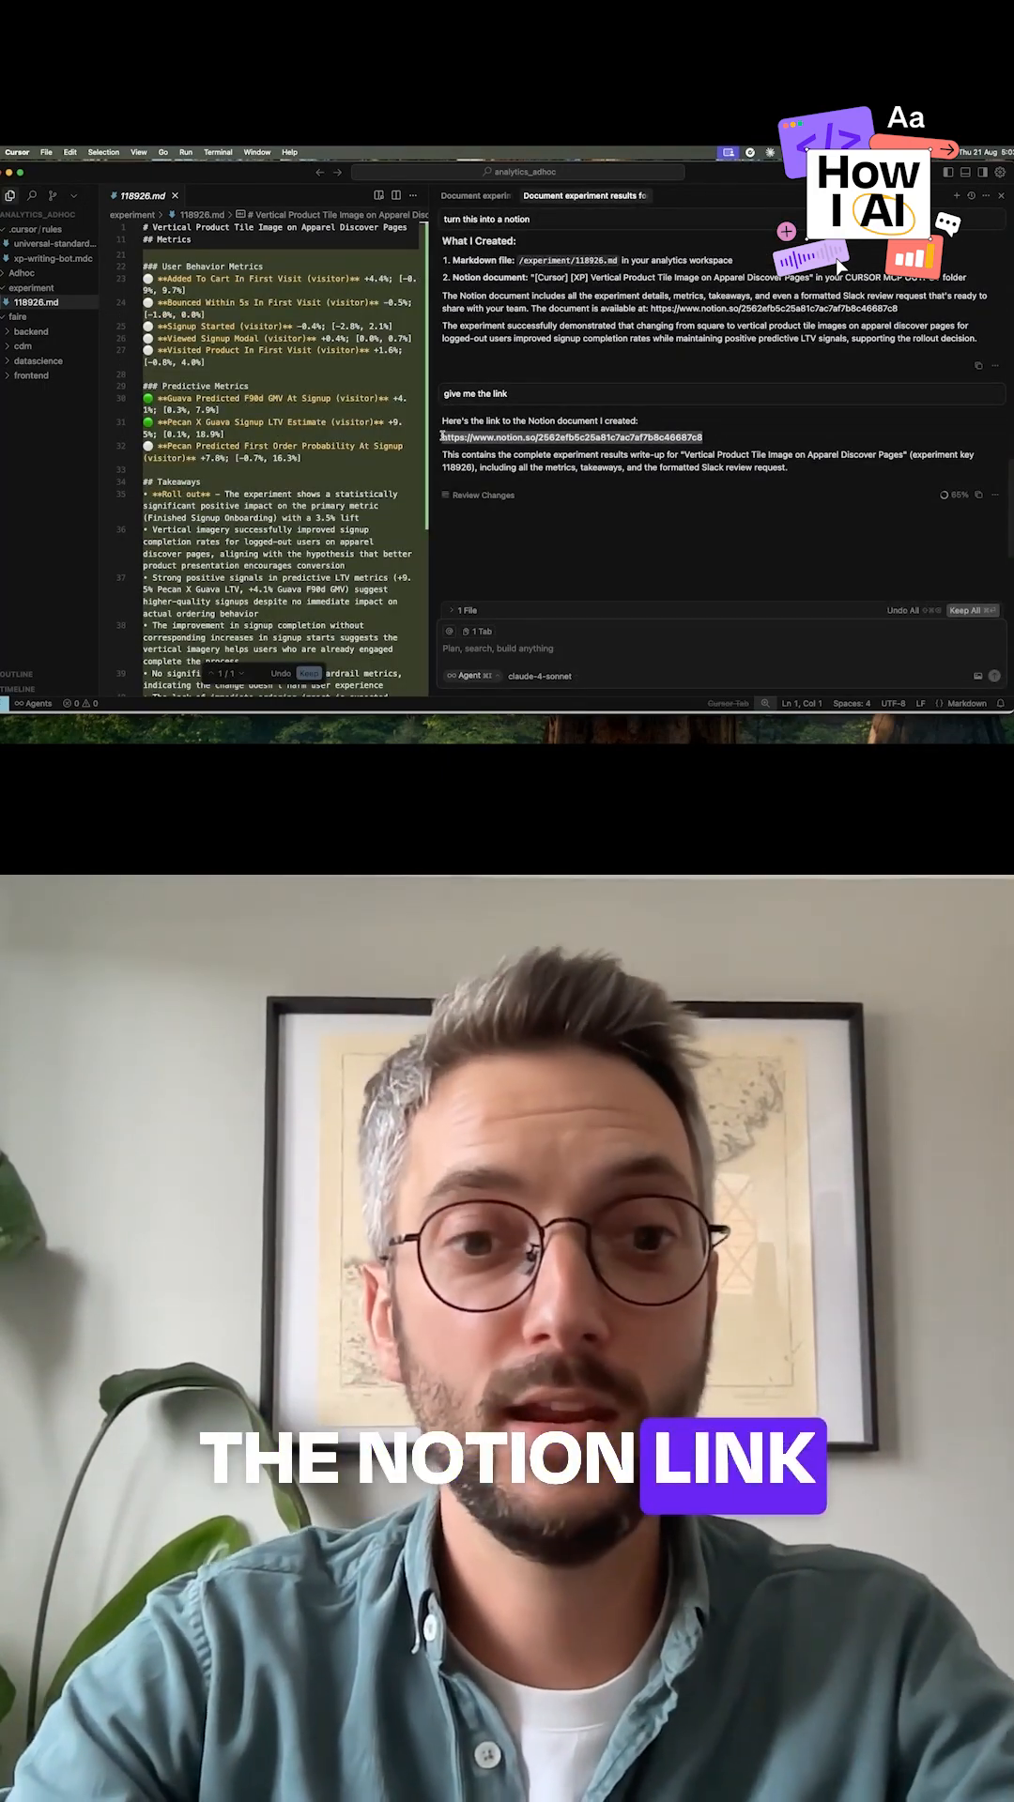
Review the linked Notion results page and expand its 'XP Review Request for Slack' section
click(567, 438)
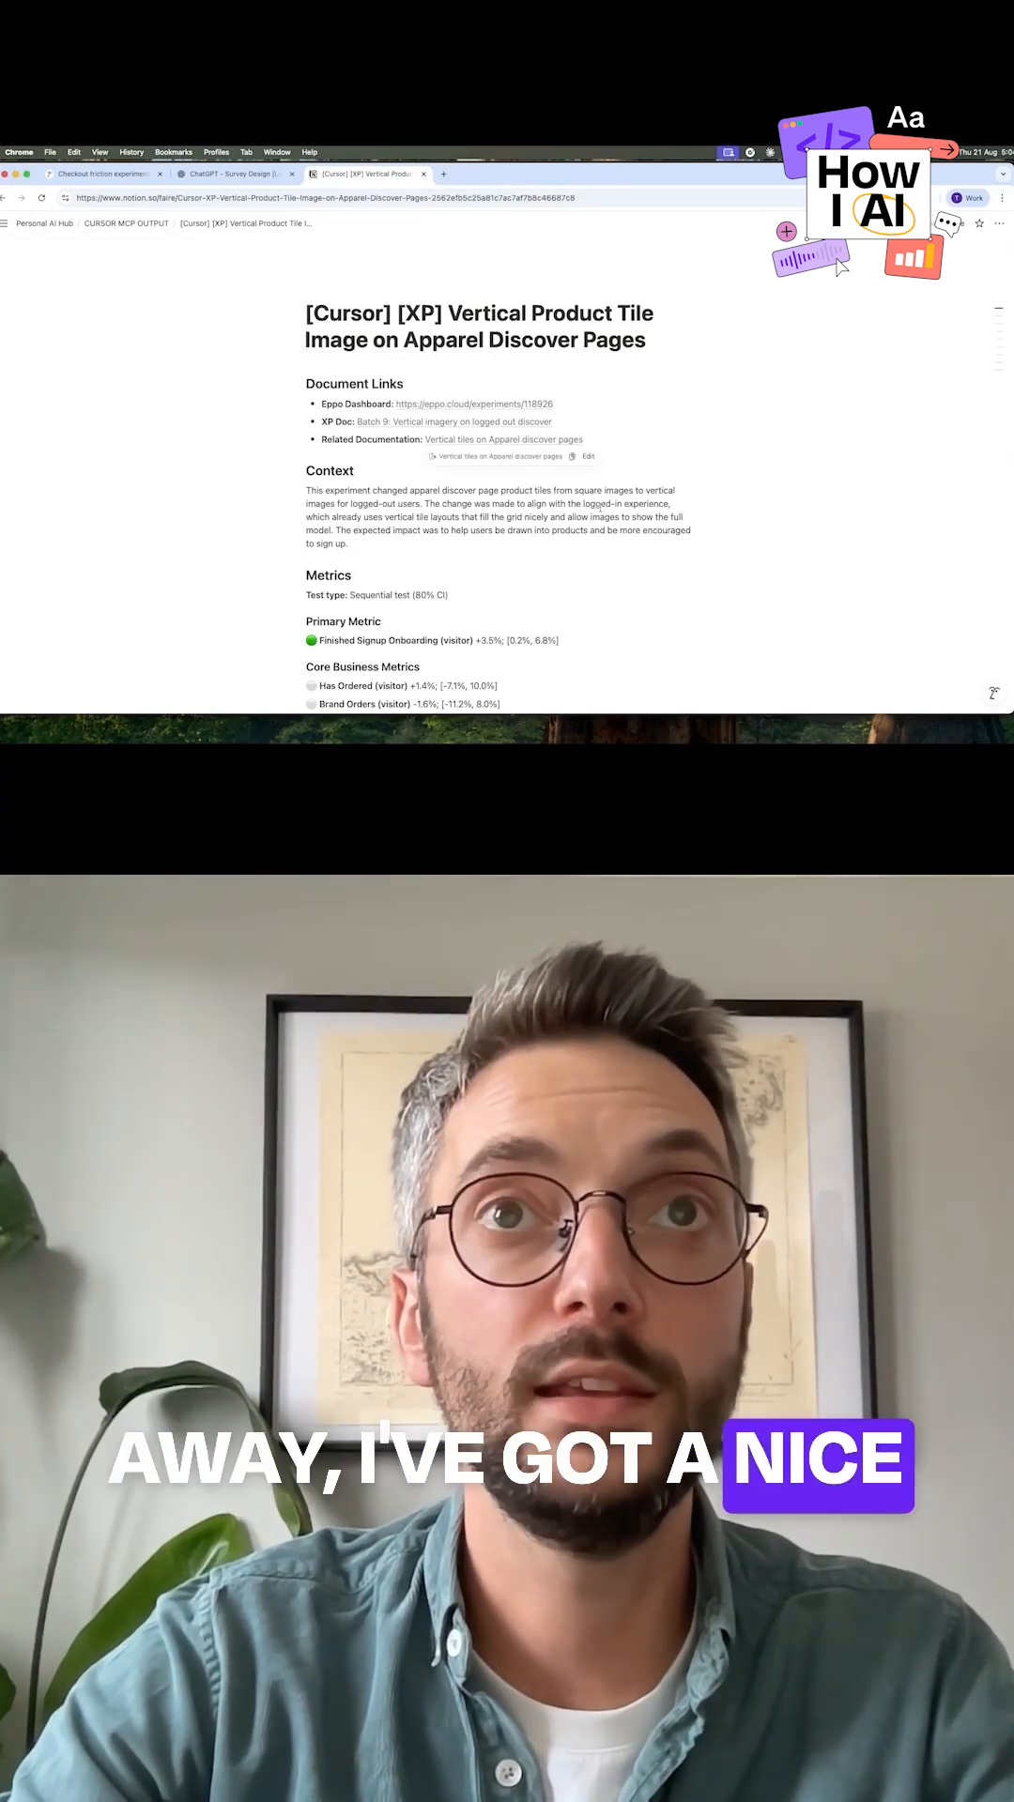
scroll(down, 3)
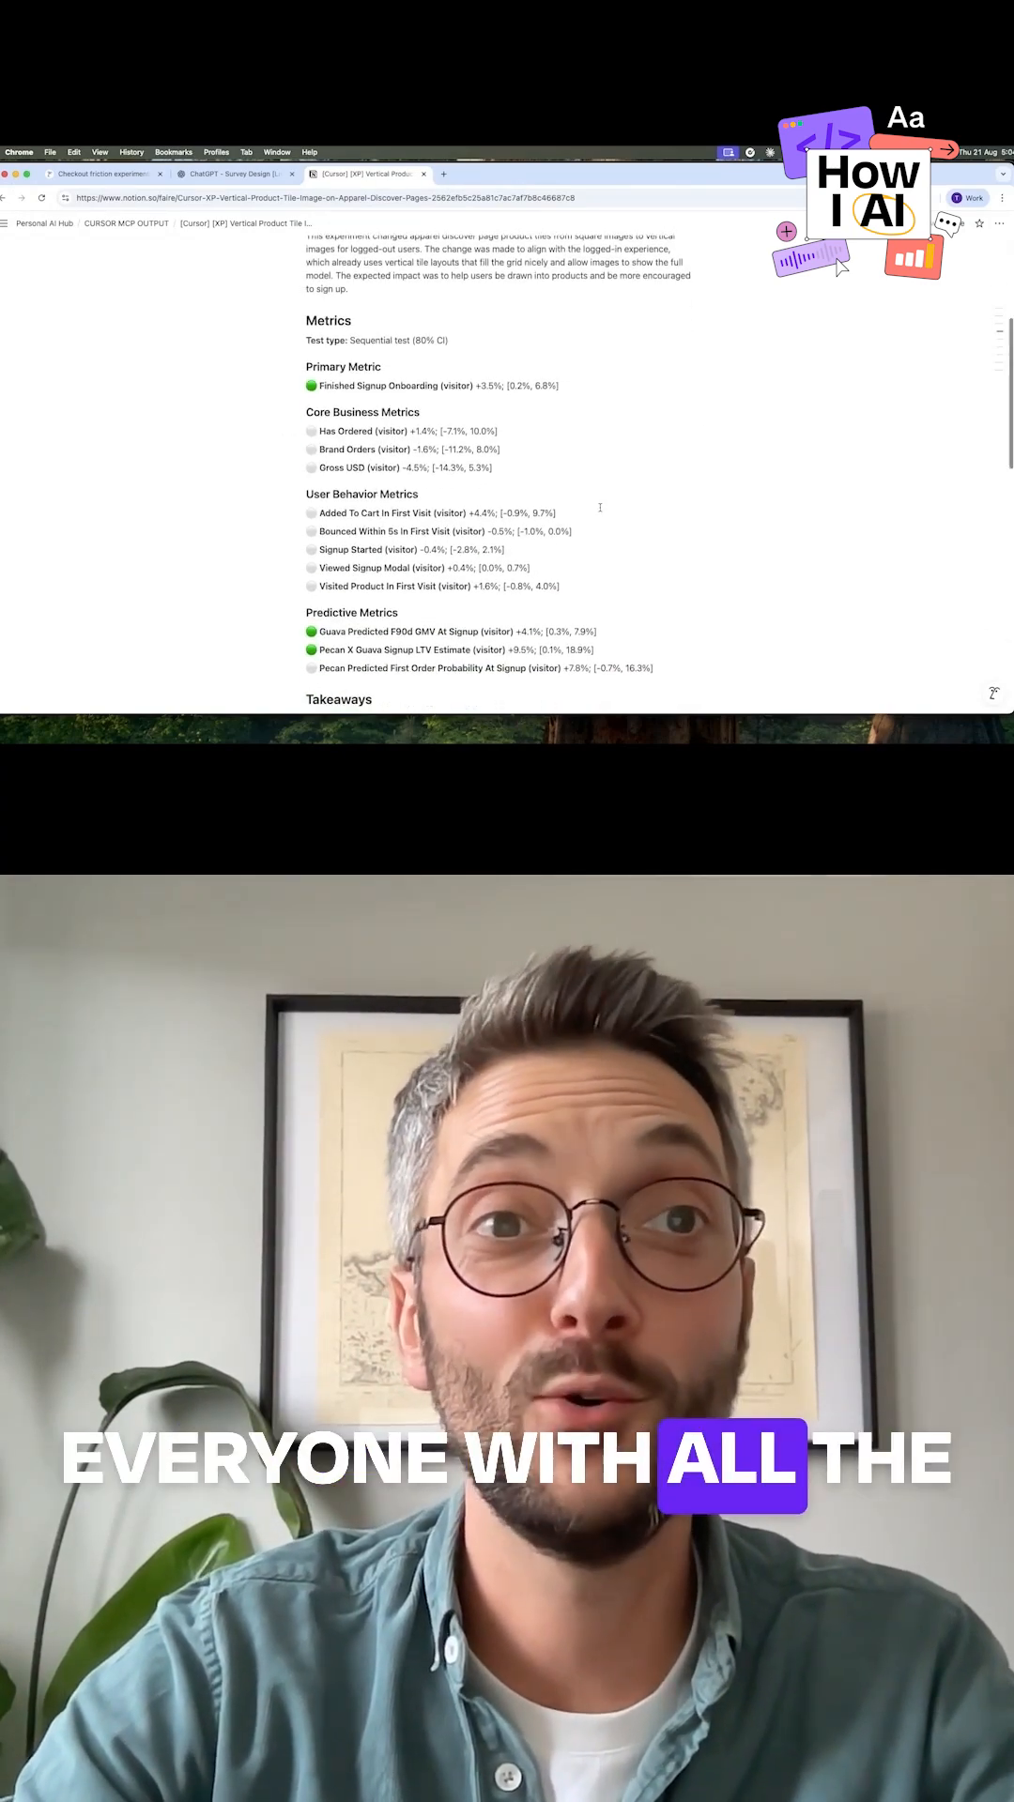
scroll(down, 3)
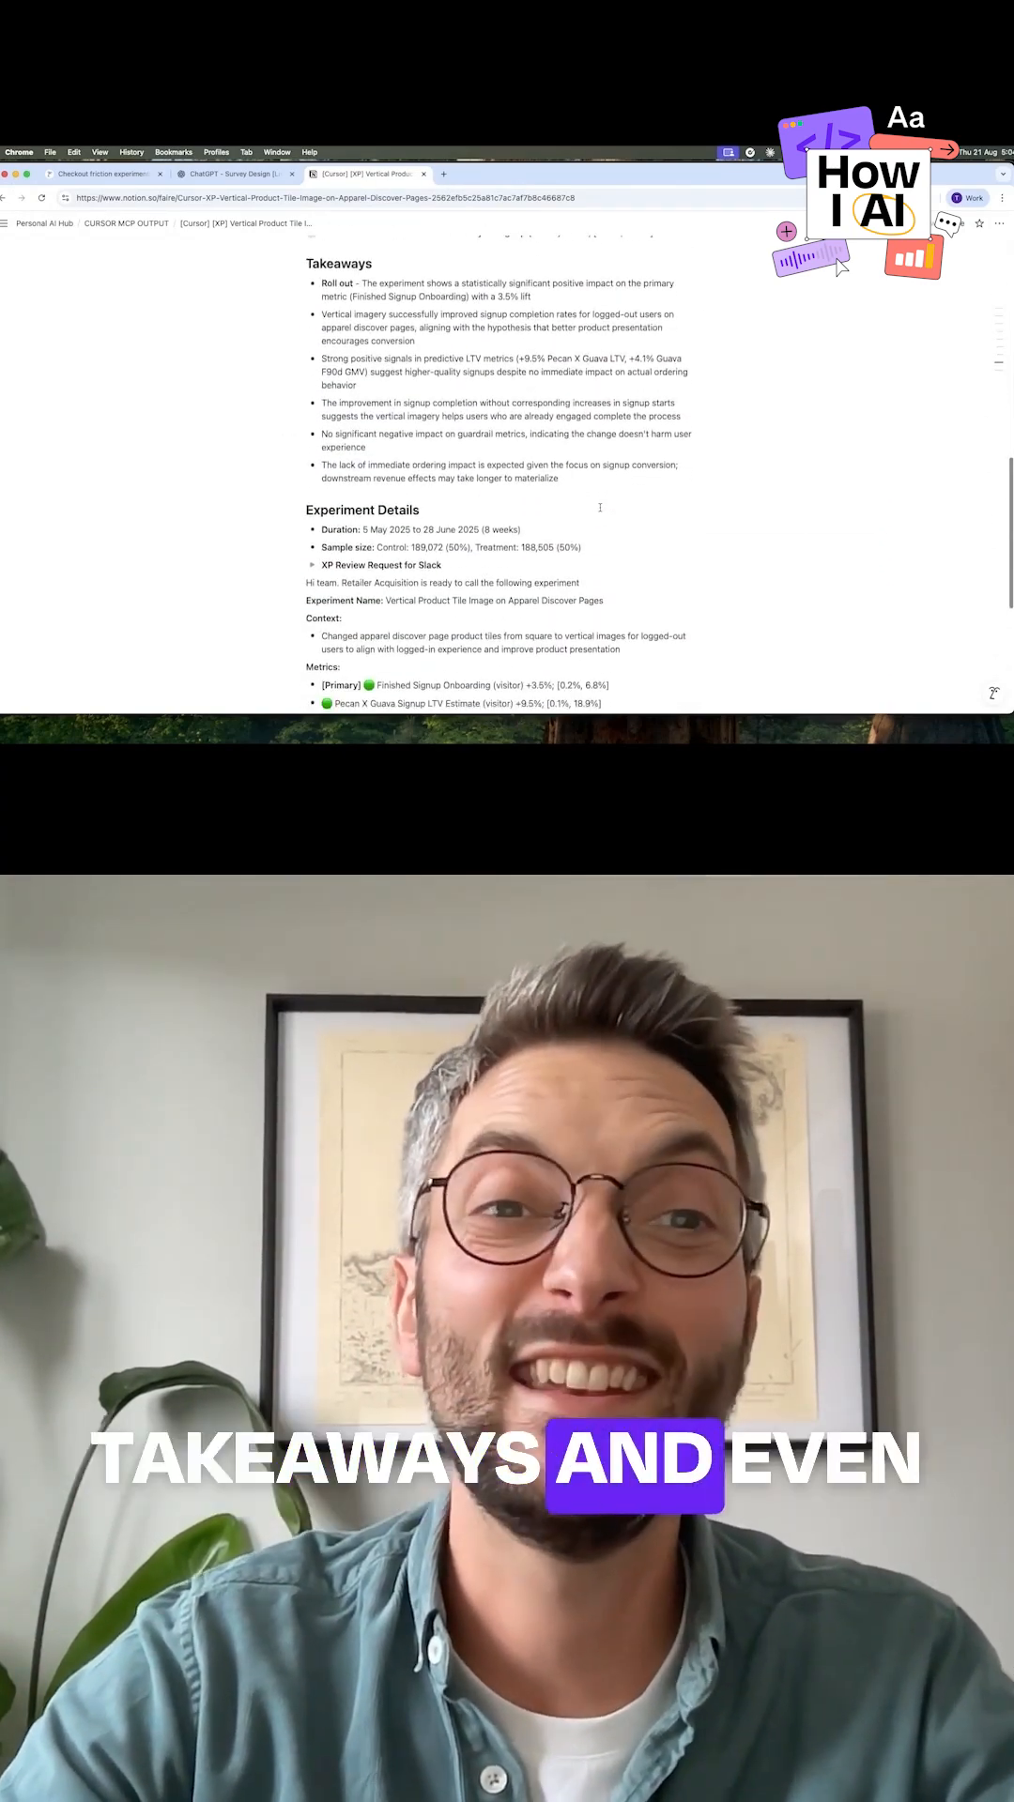
scroll(down, 3)
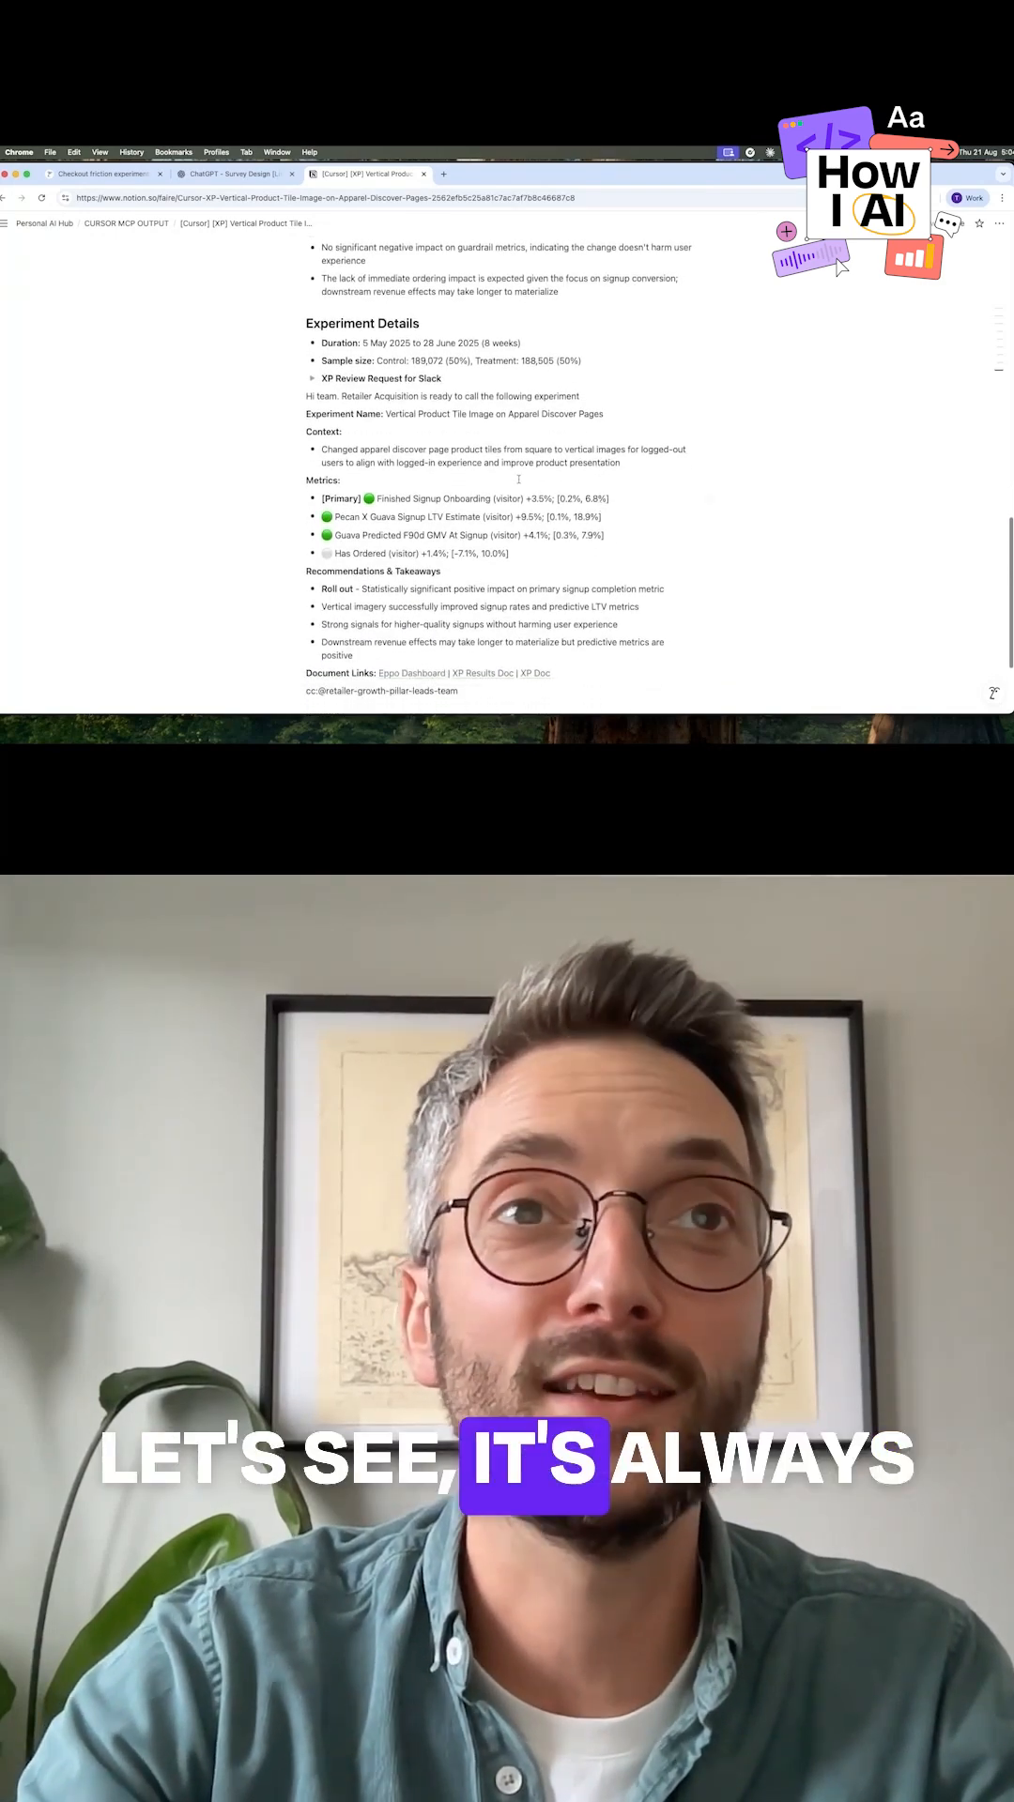
click(312, 378)
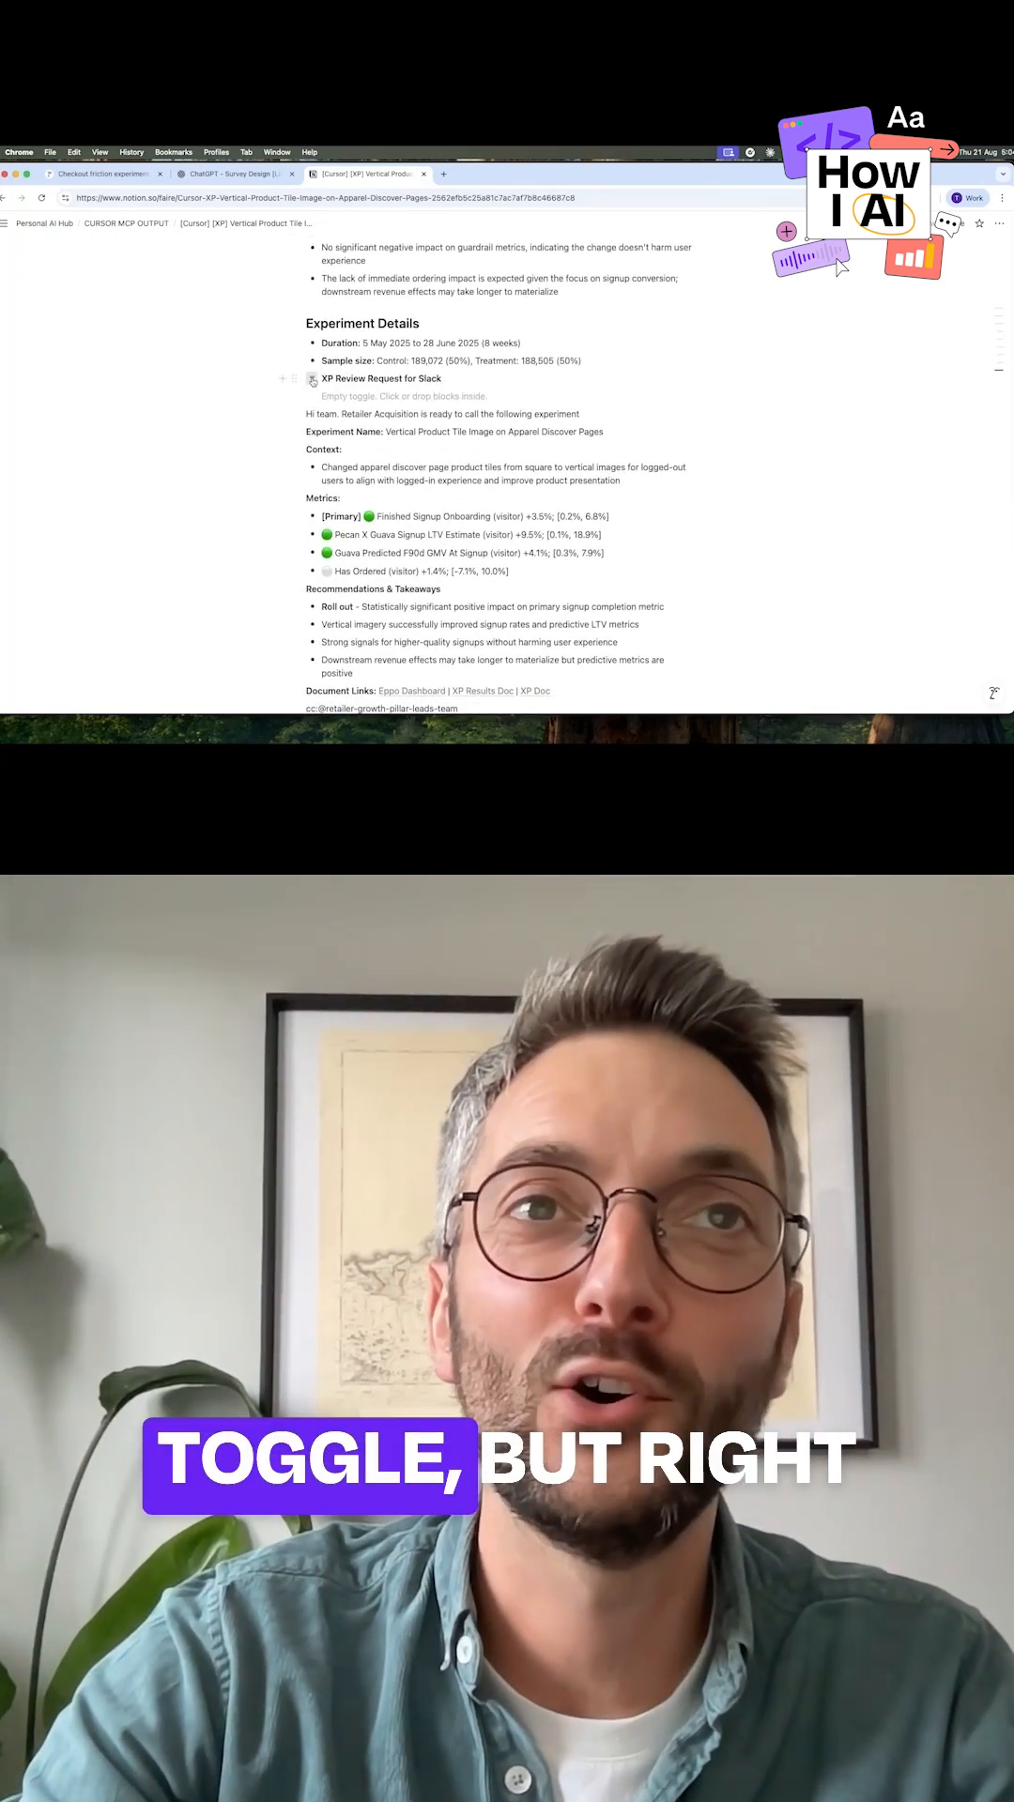
scroll(down, 3)
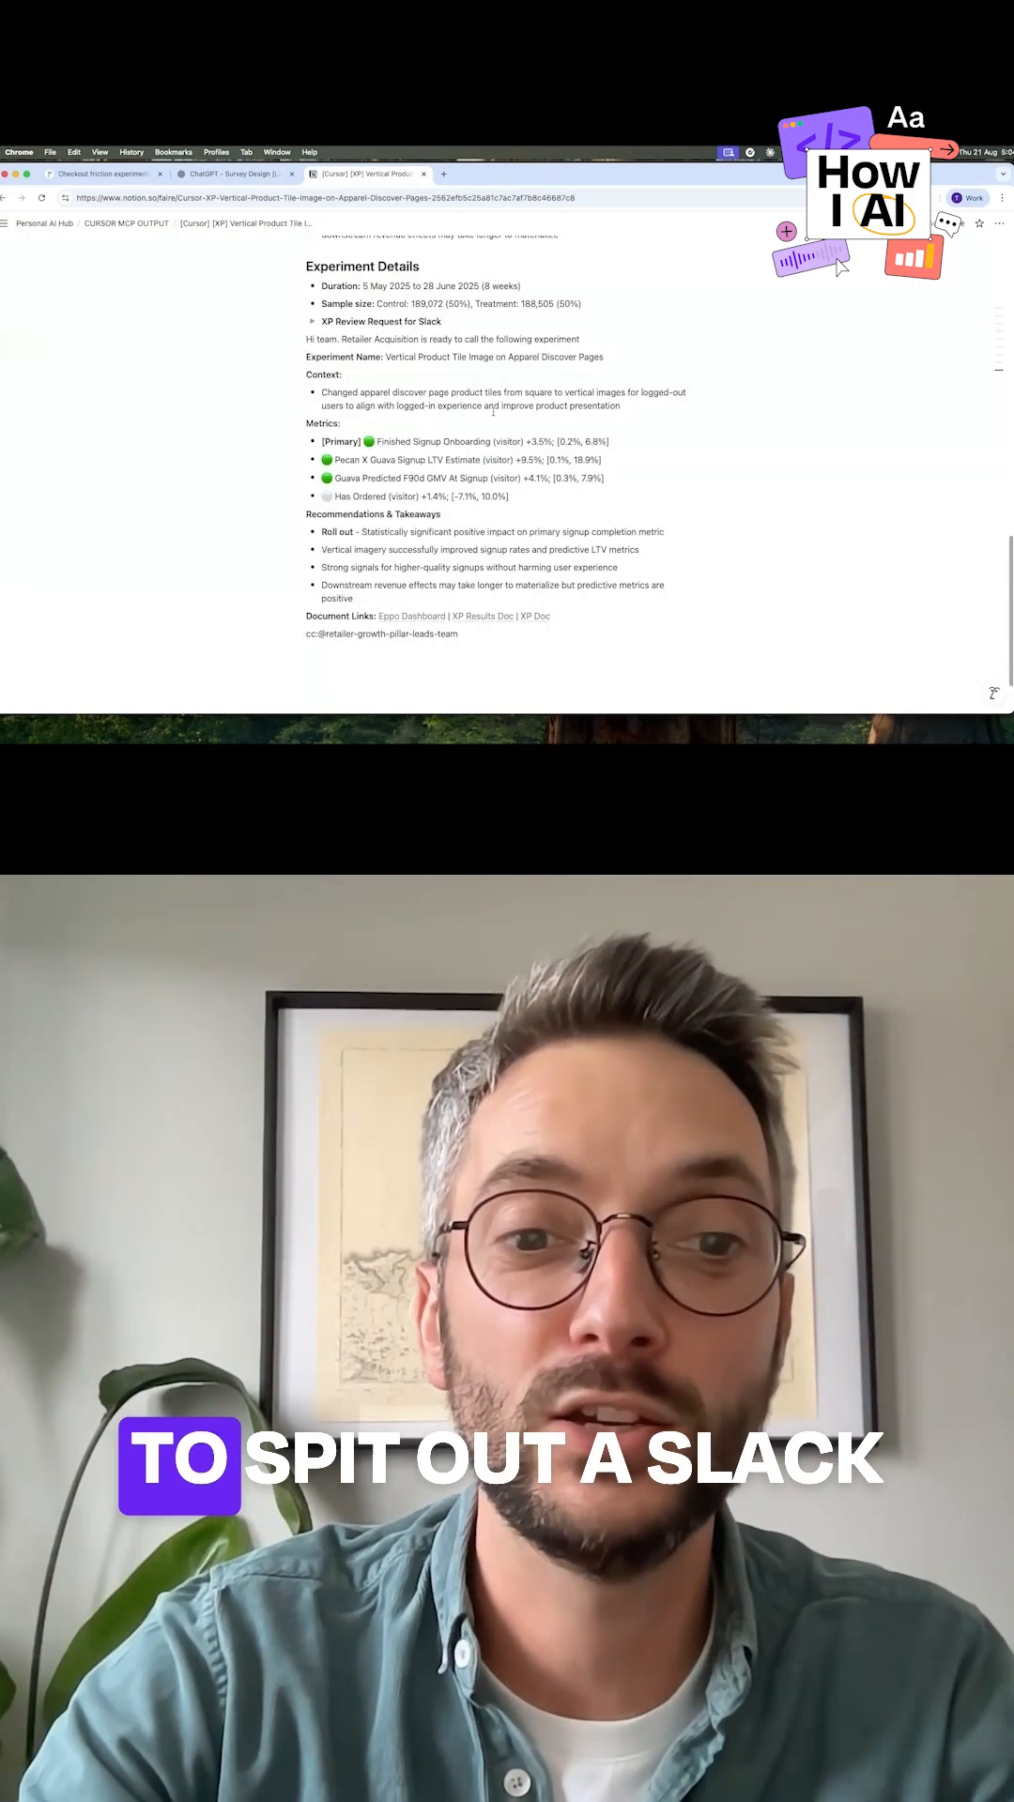